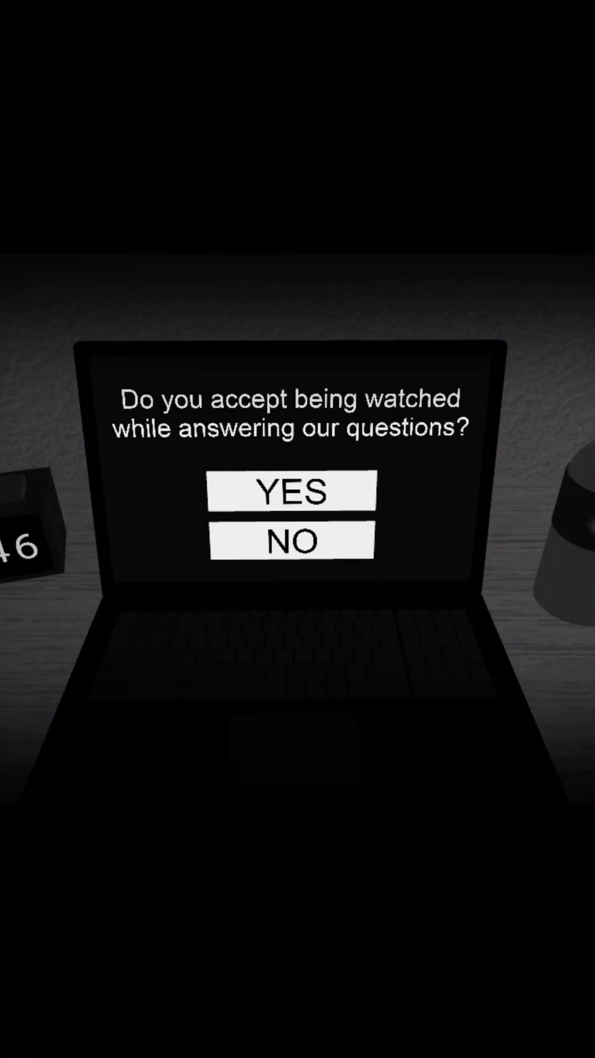
Answer the laptop's question about accepting being watched.
left_click(293, 493)
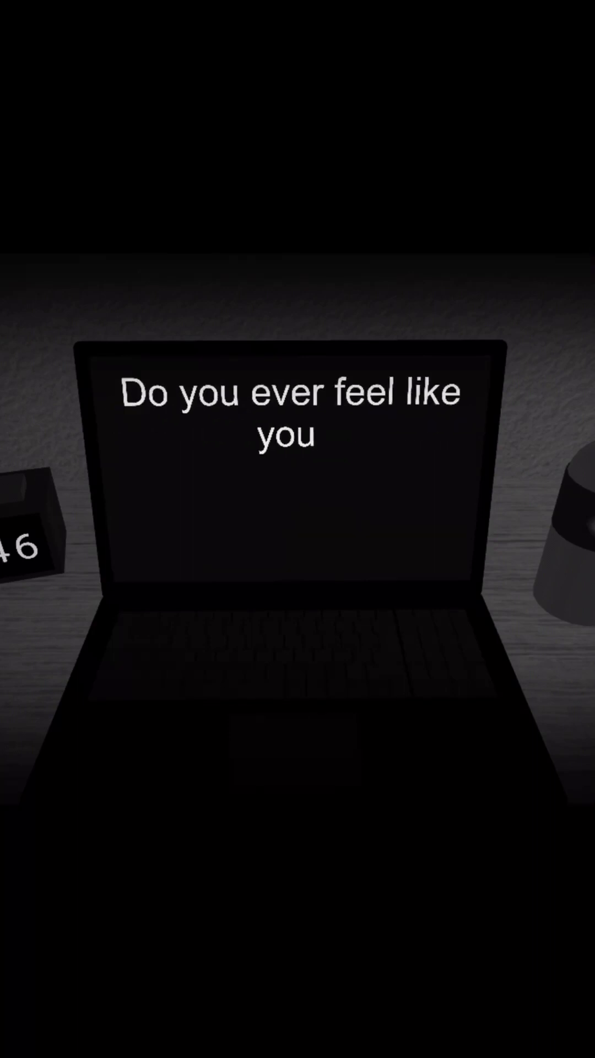